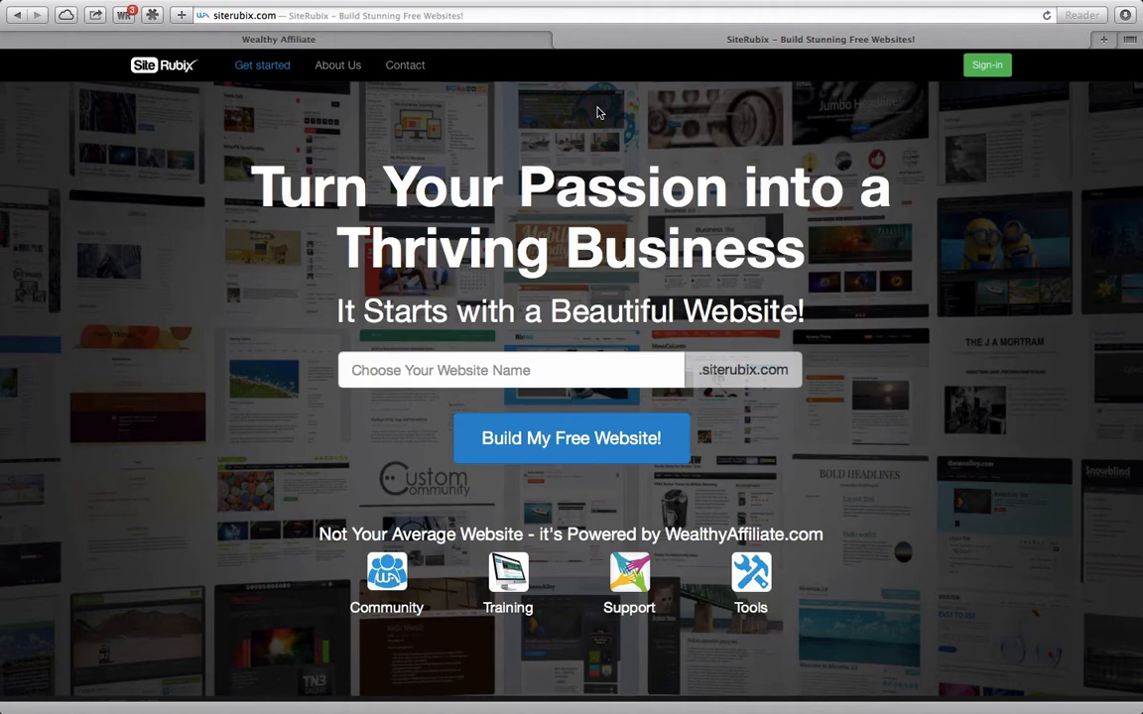
{"action": "mouse_move", "coordinate": [461, 342]}
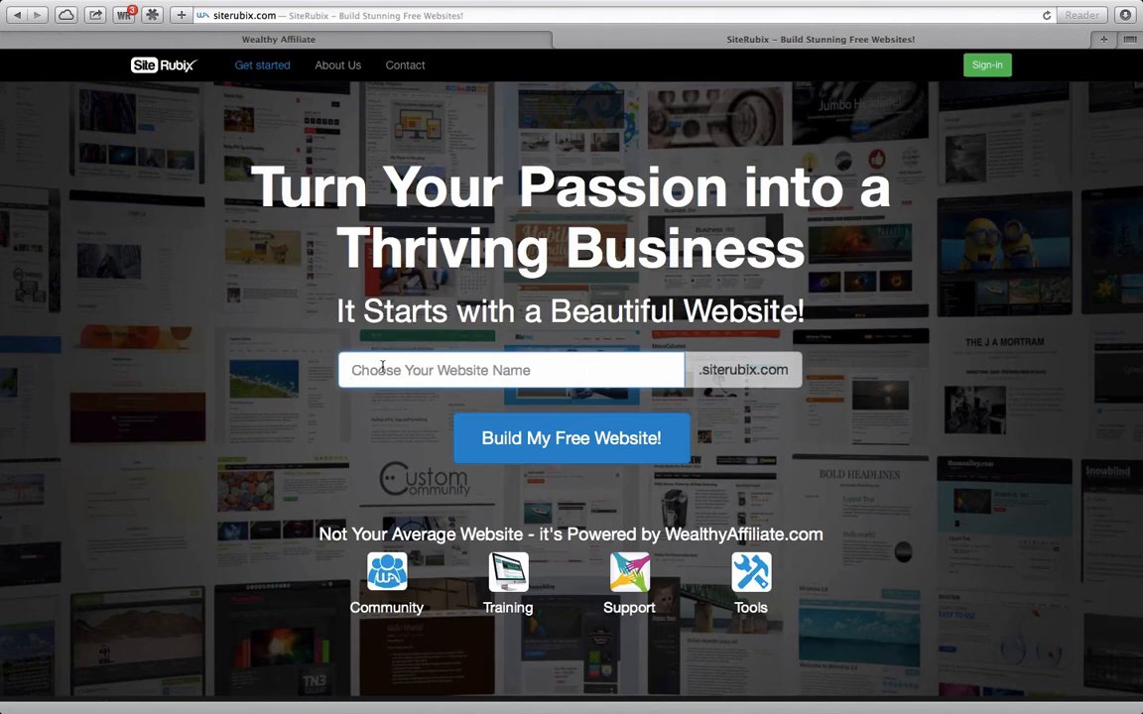
- Enter infantcarseatsforgirls as the SiteRubix website name and see it marked Available
{"action": "type", "text": "infantcarseatsforgirls"}
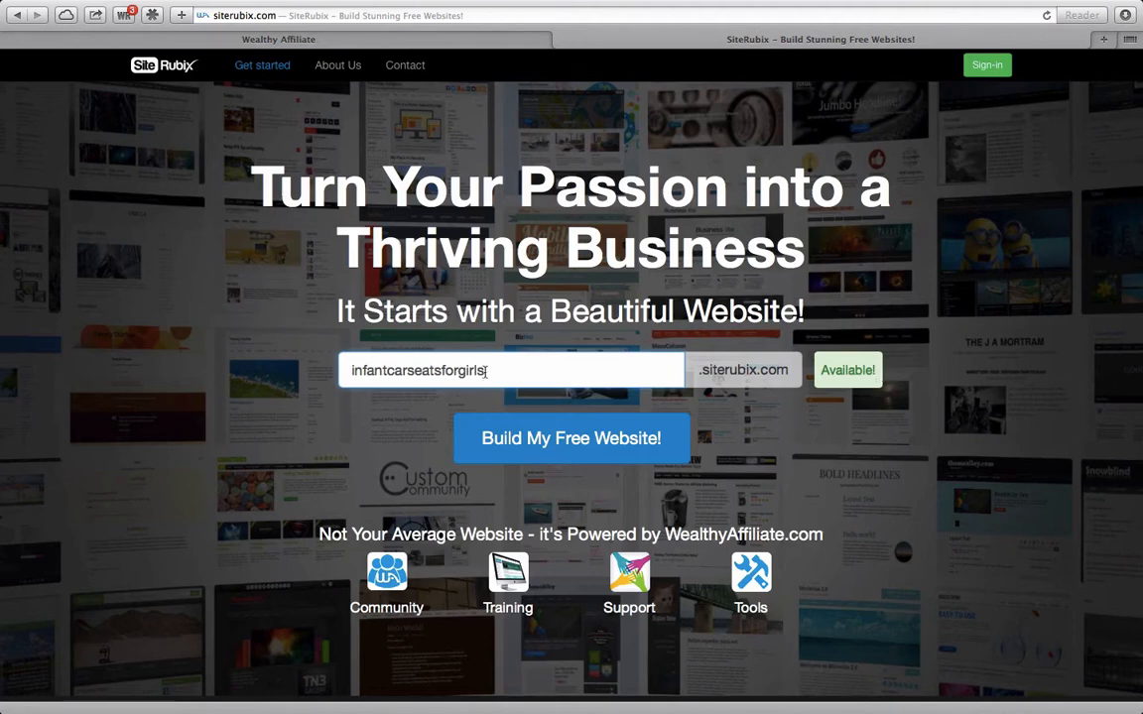
{"action": "mouse_move", "coordinate": [587, 365]}
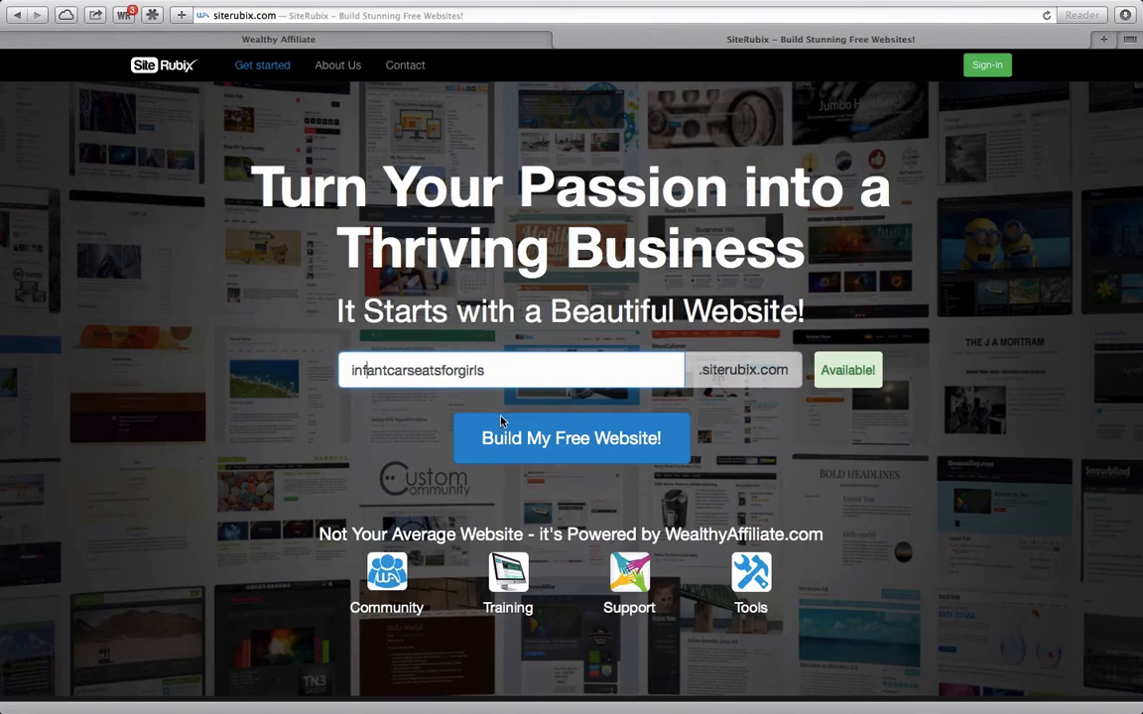
{"action": "mouse_move", "coordinate": [571, 439]}
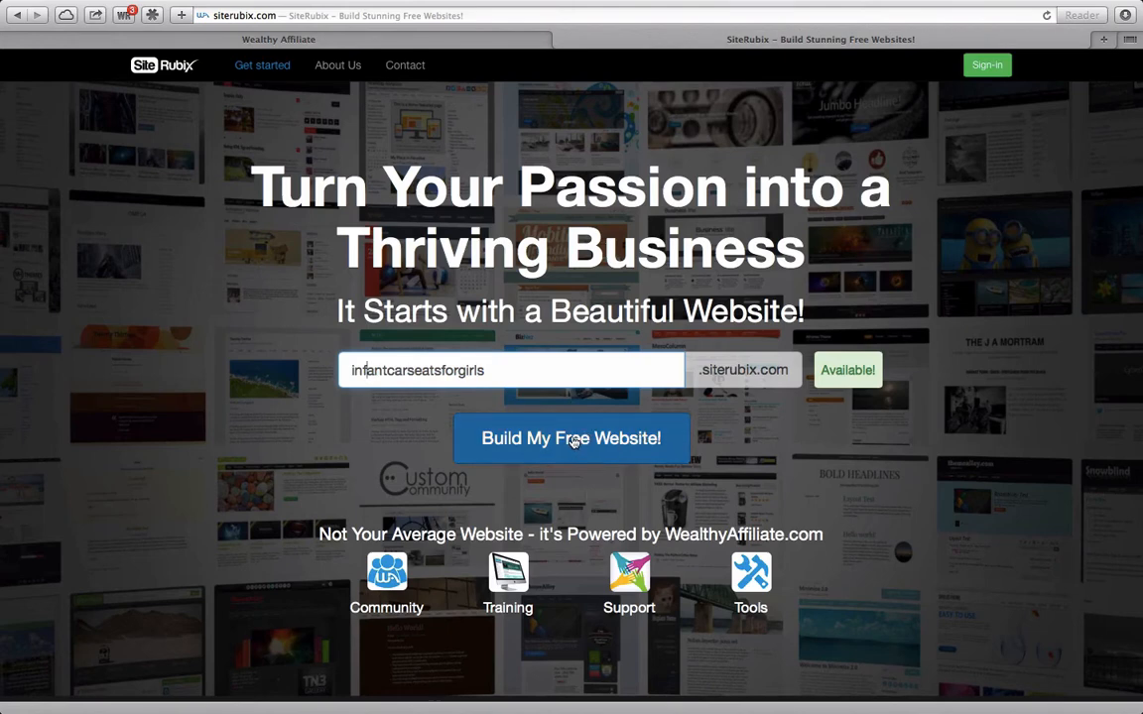
- Begin building a free website and pick the free SiteRubix domain option for infantcarseatsforgirls
{"action": "left_click", "coordinate": [571, 439]}
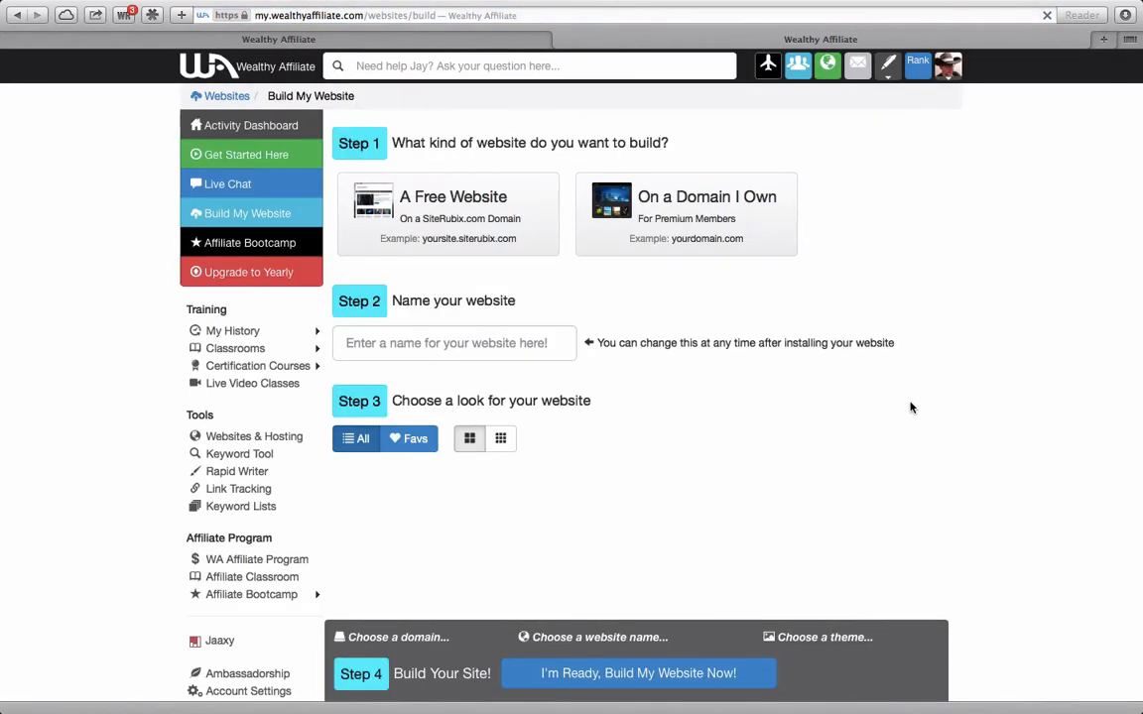
{"action": "left_click", "coordinate": [448, 215]}
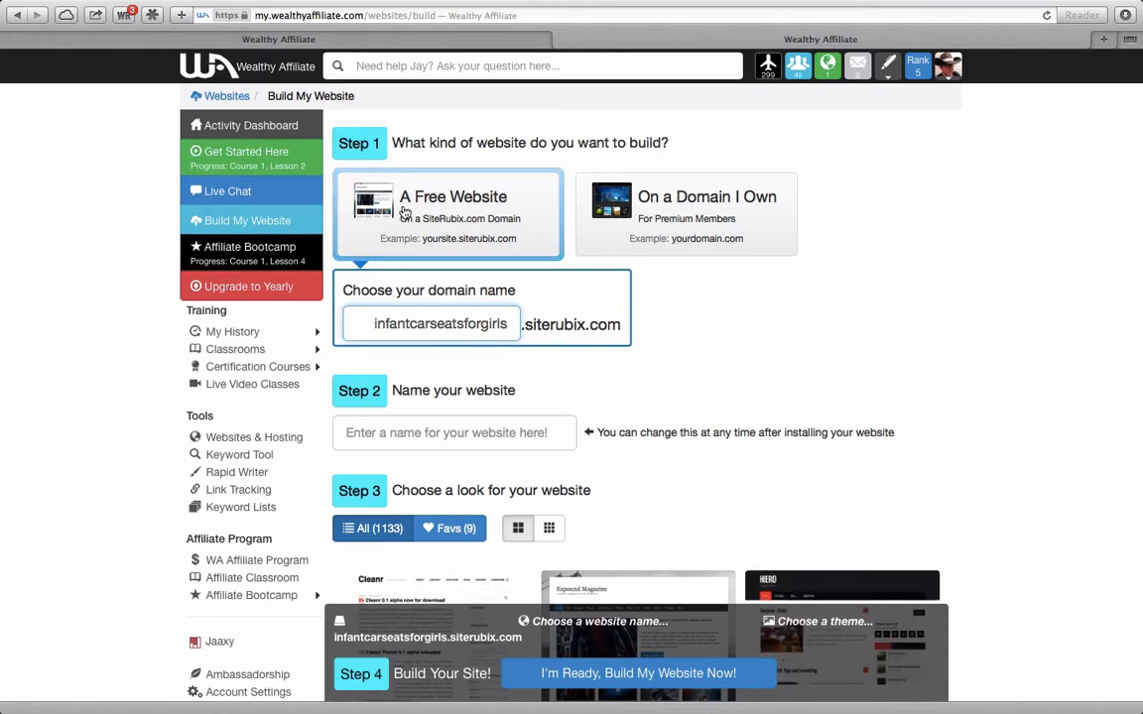
{"action": "mouse_move", "coordinate": [419, 230]}
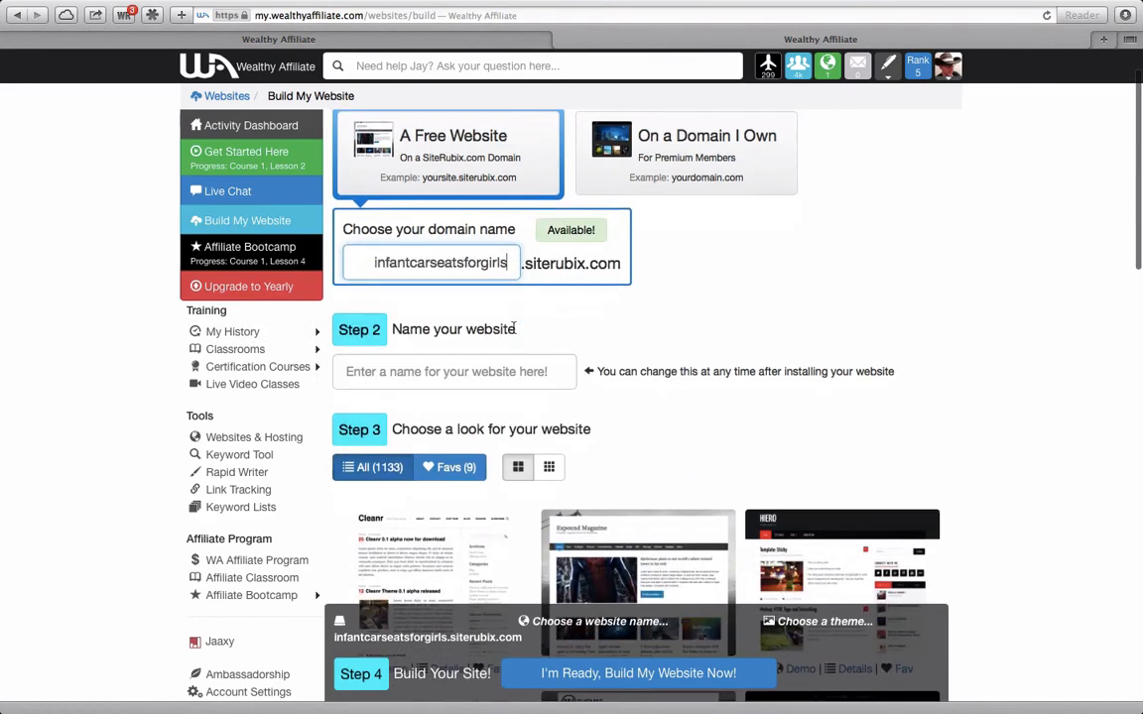
{"action": "scroll", "scroll_direction": "down", "scroll_amount": 3}
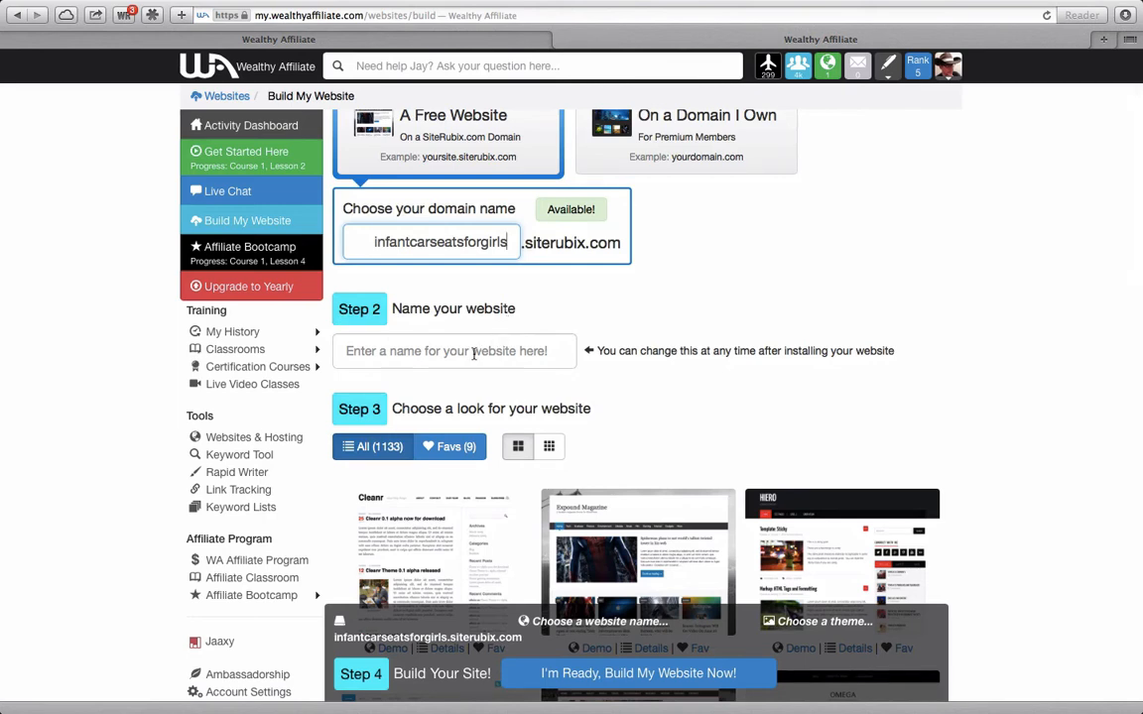
- Fill the Step 2 title field with 'infant car seats for girls'
{"action": "left_click", "coordinate": [453, 350]}
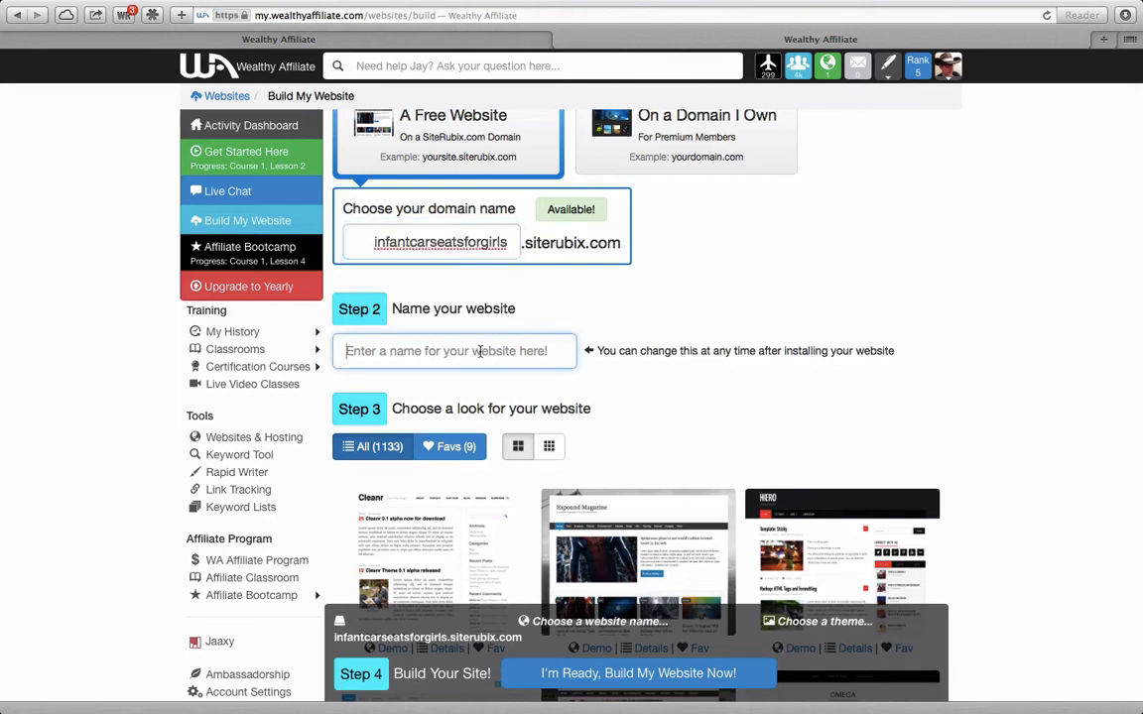
{"action": "type", "text": "infant car seats for girls"}
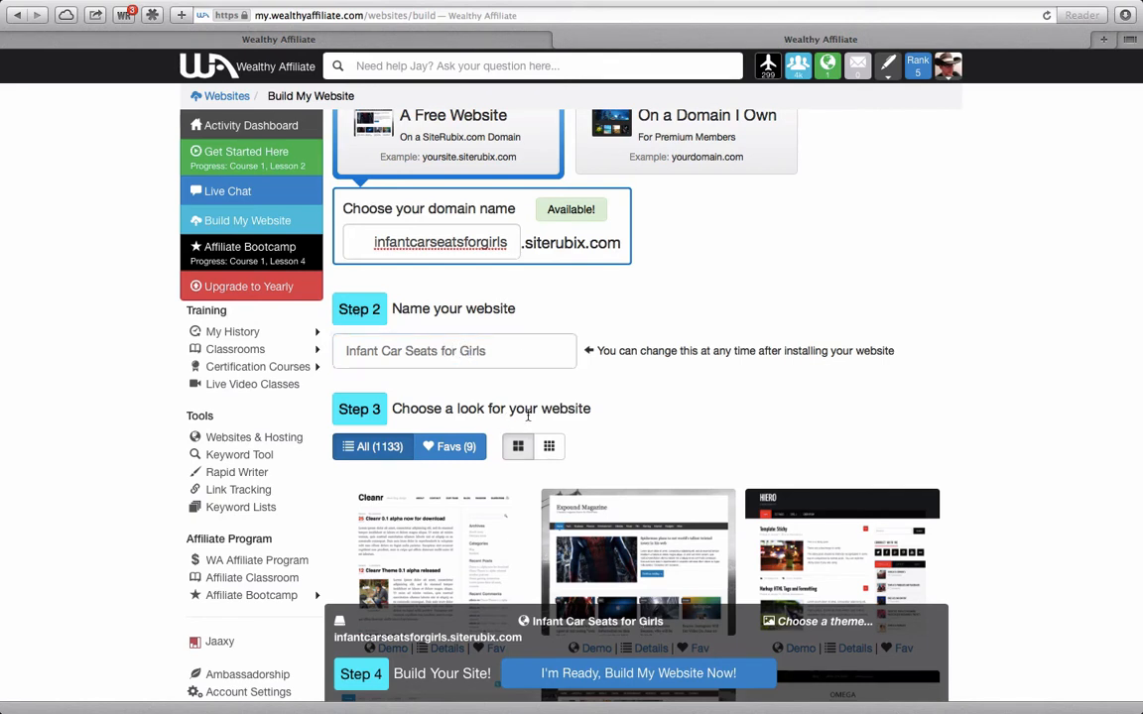
- Browse the Step 3 theme gallery and select the magazine-style theme, second in the first row
{"action": "scroll", "scroll_direction": "down", "scroll_amount": 3}
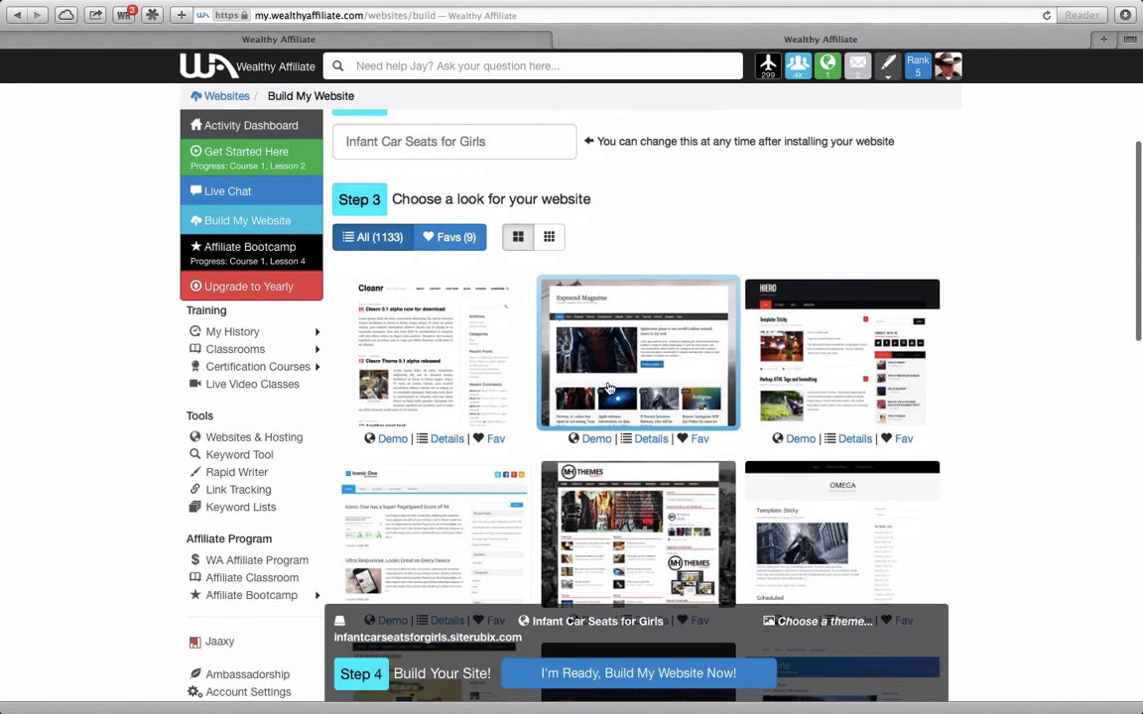
{"action": "scroll", "scroll_direction": "down", "scroll_amount": 3}
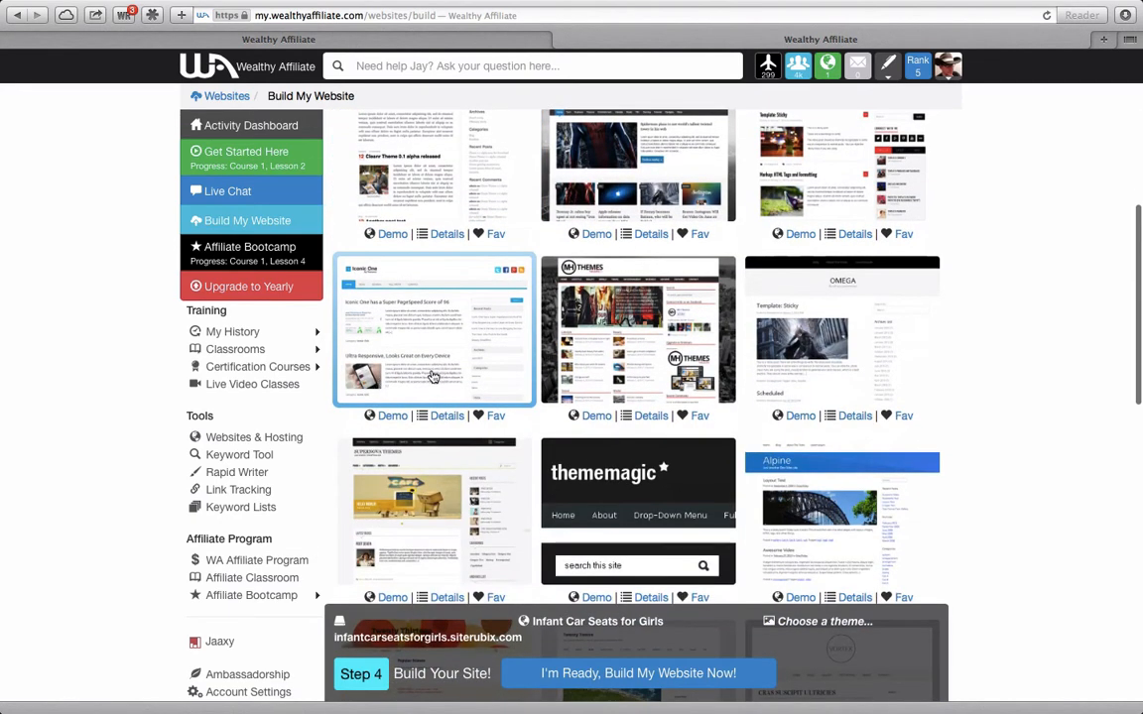
{"action": "scroll", "scroll_direction": "down", "scroll_amount": 3}
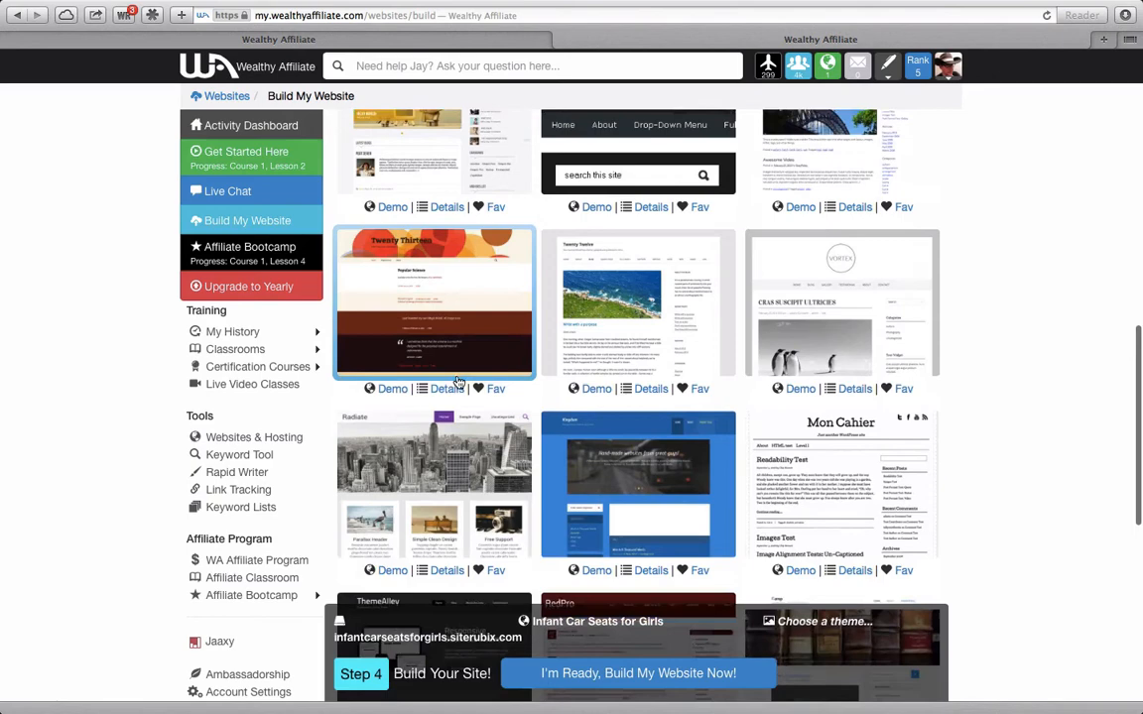
{"action": "scroll", "scroll_direction": "down", "scroll_amount": 3}
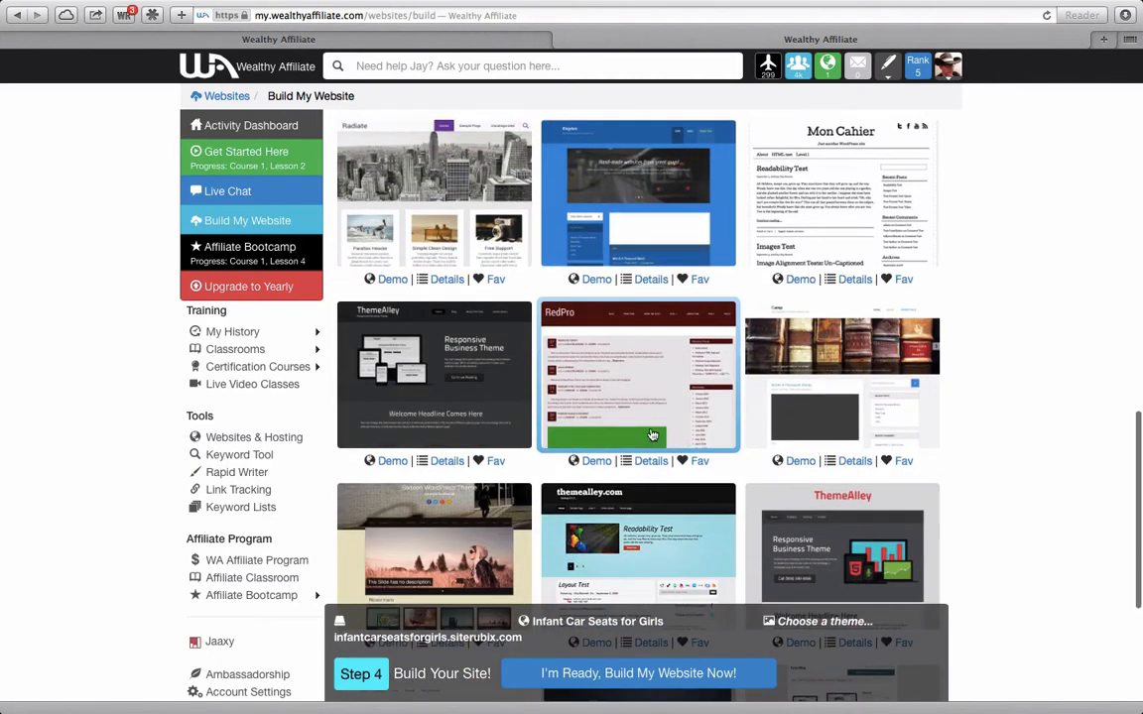
{"action": "scroll", "scroll_direction": "down", "scroll_amount": 3}
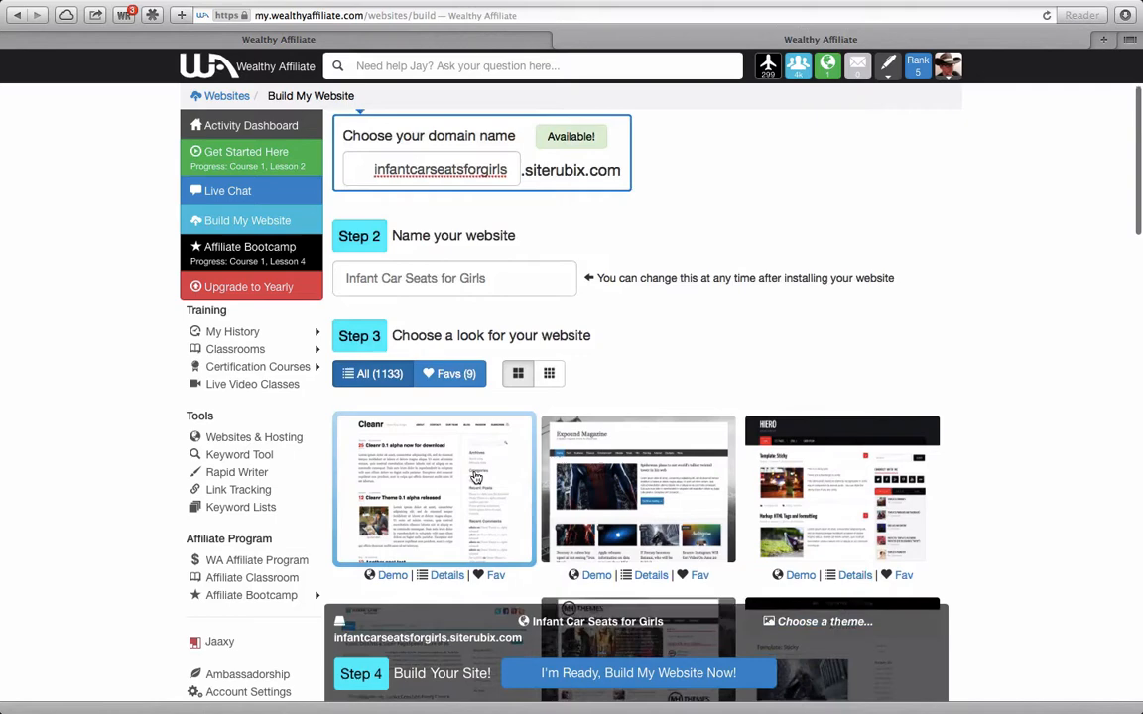
{"action": "scroll", "scroll_direction": "down", "scroll_amount": 3}
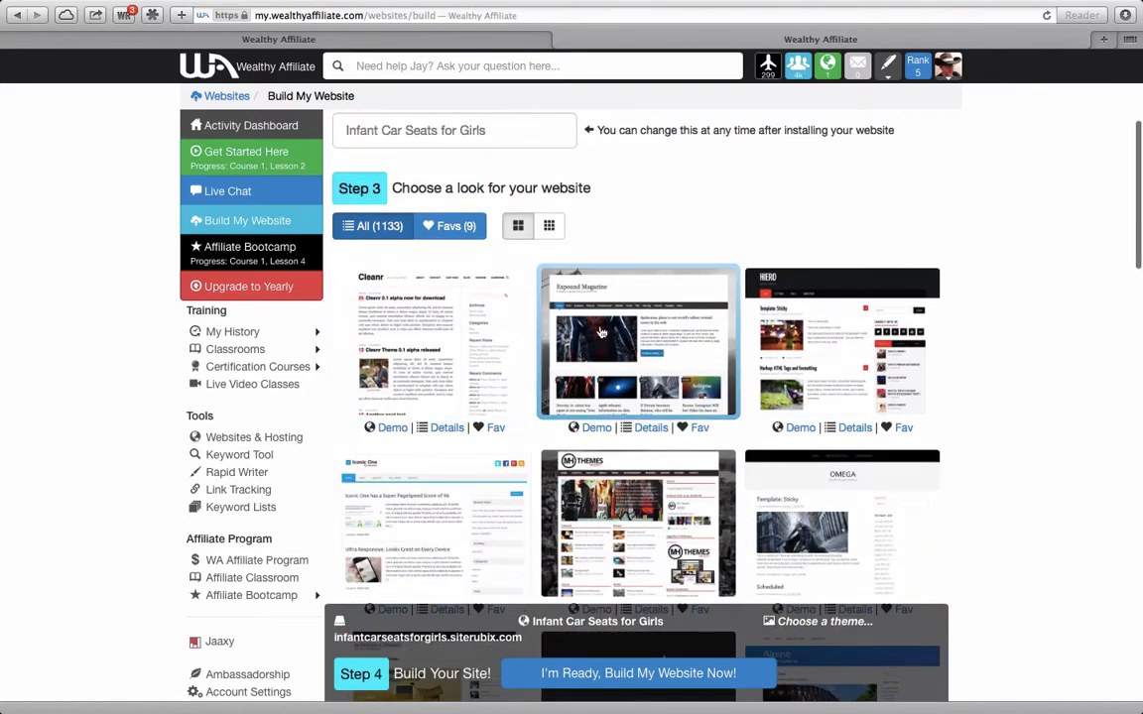
{"action": "mouse_move", "coordinate": [639, 342]}
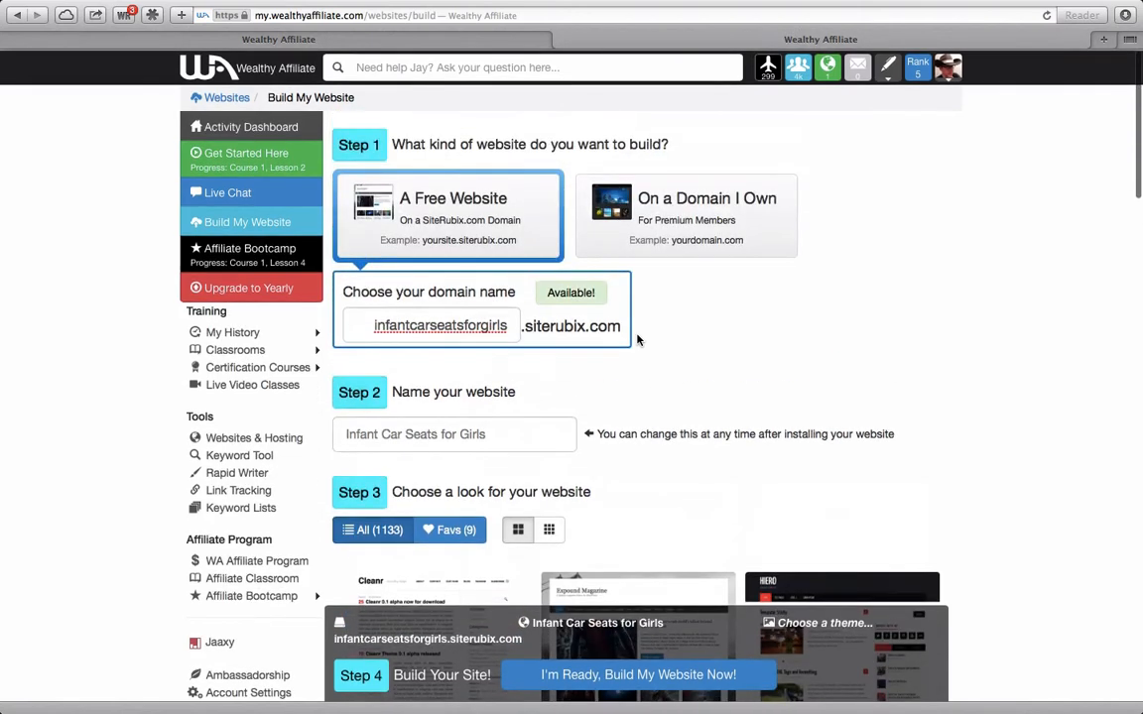
{"action": "scroll", "scroll_direction": "down", "scroll_amount": 3}
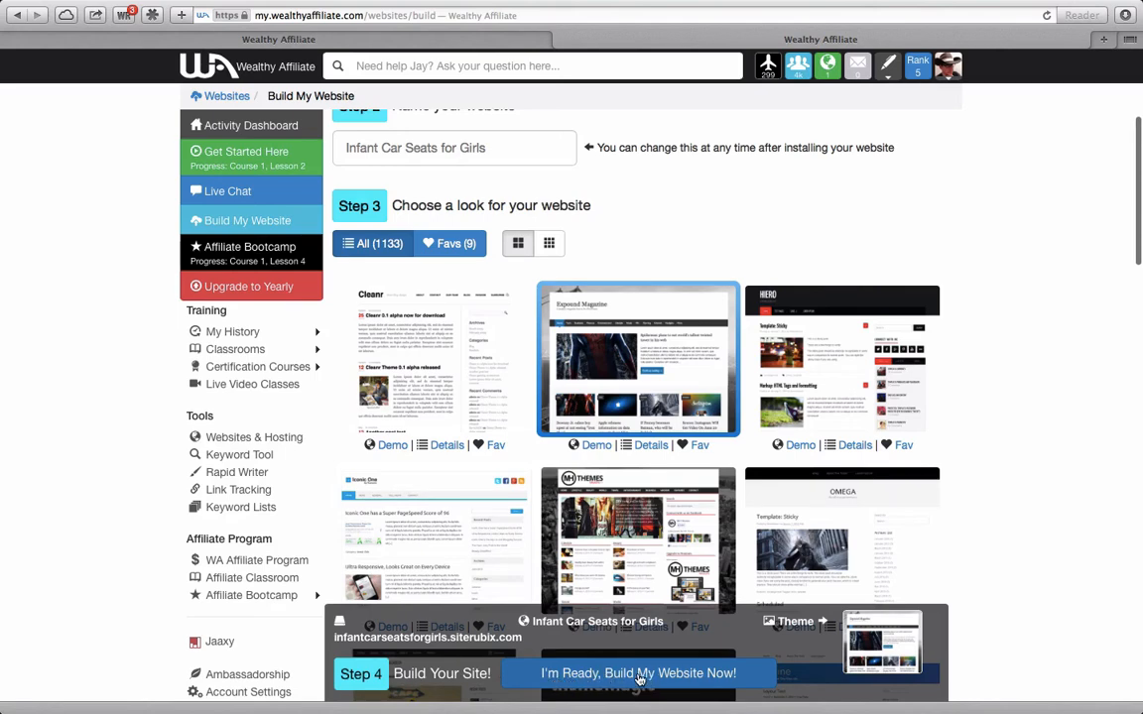
- Launch 'I'm Ready, Build My Website Now!' and let the Hold Tight installation run
{"action": "left_click", "coordinate": [638, 673]}
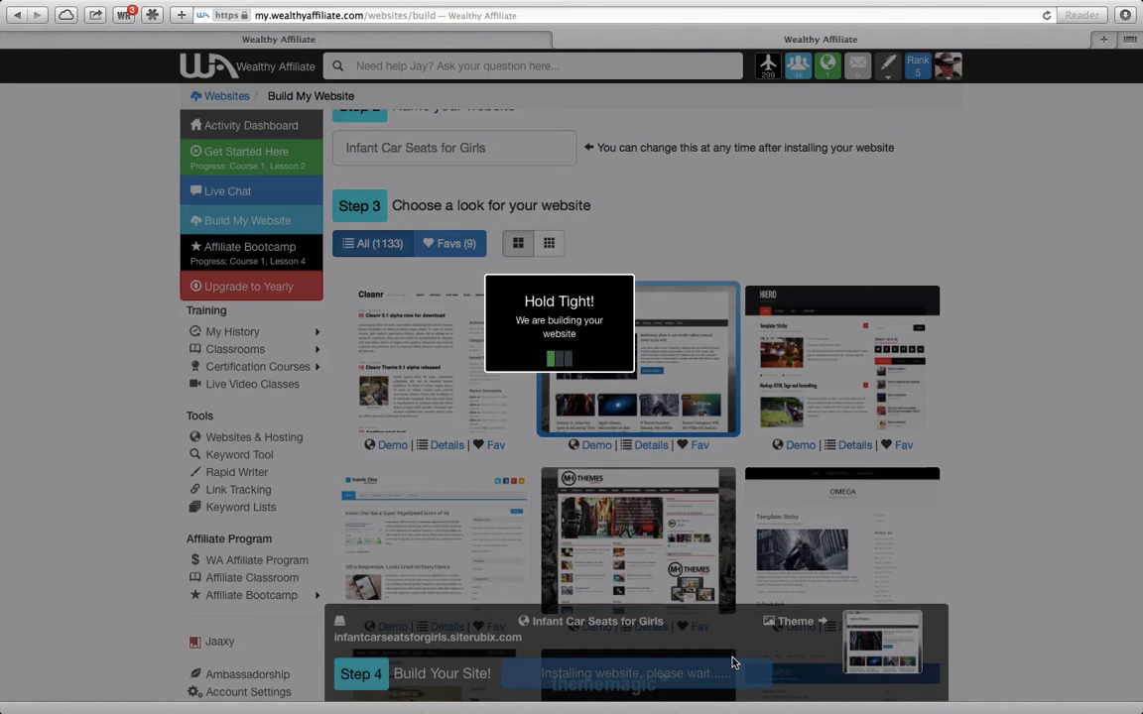
{"action": "mouse_move", "coordinate": [746, 510]}
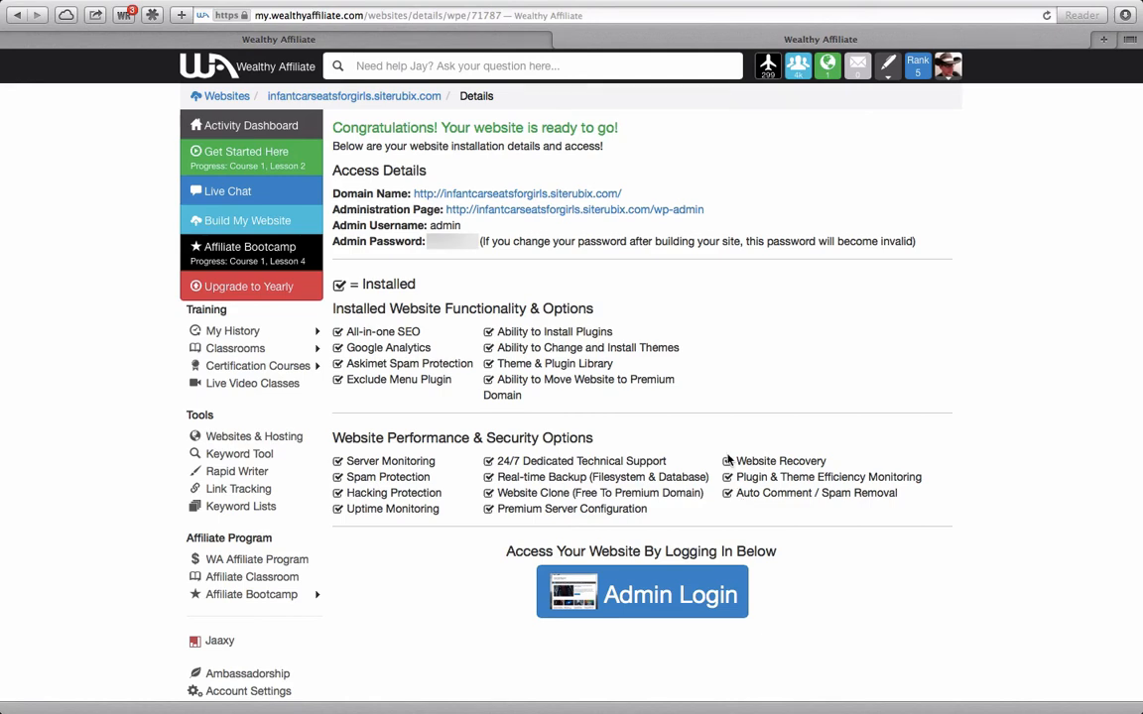
{"action": "mouse_move", "coordinate": [611, 195]}
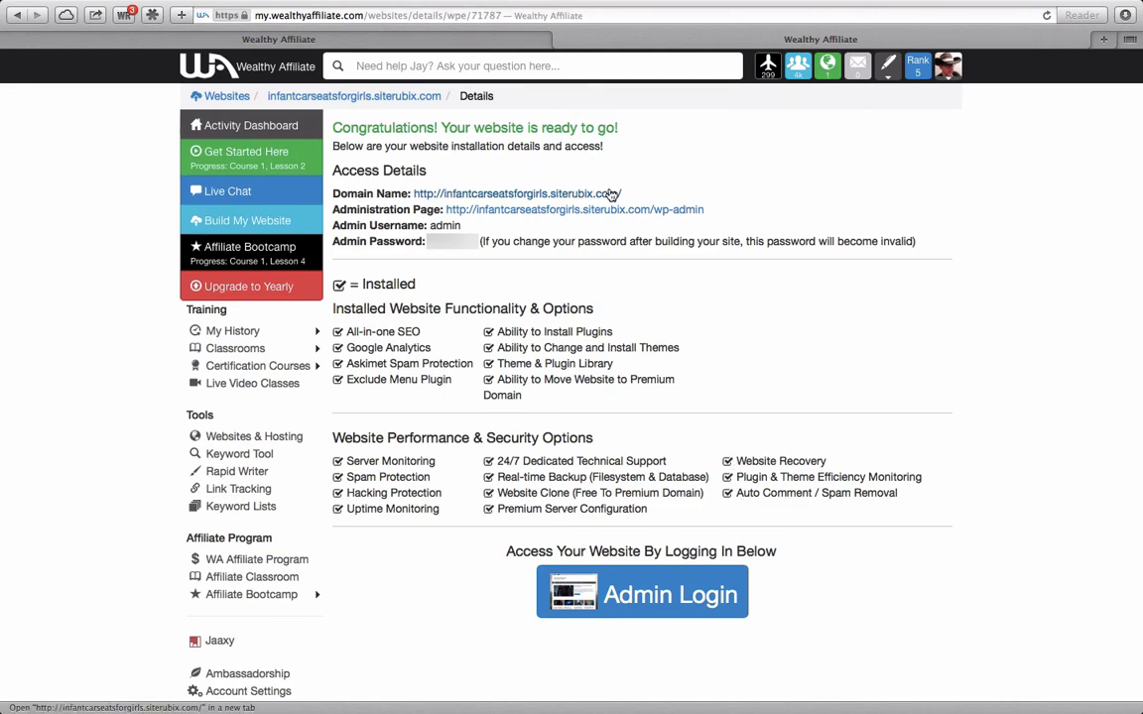
- Follow the Domain Name link to view infantcarseatsforgirls.siterubix.com in a new tab
{"action": "left_click", "coordinate": [516, 195]}
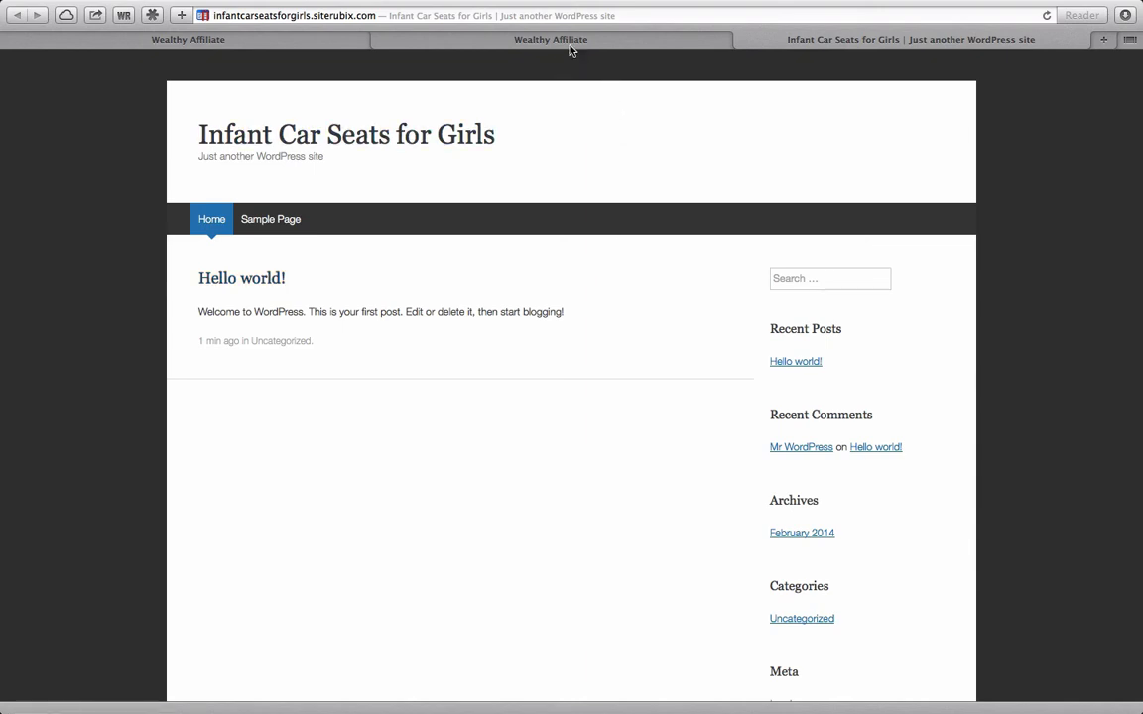
{"action": "left_click", "coordinate": [551, 40]}
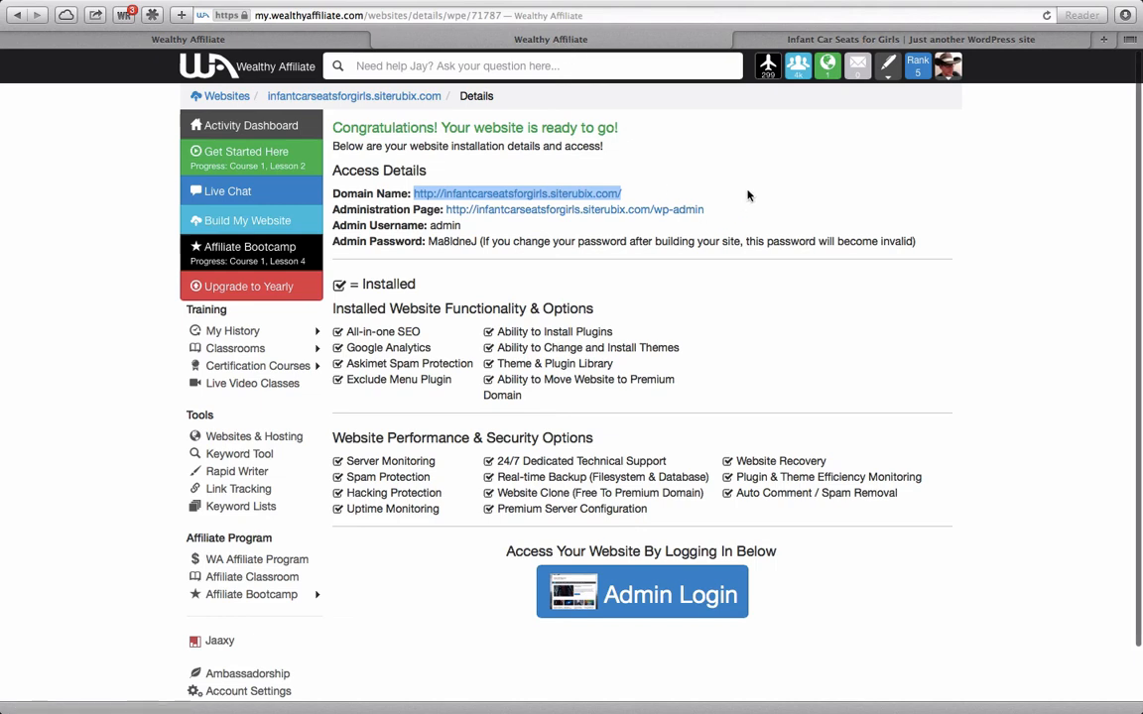
{"action": "mouse_move", "coordinate": [810, 234]}
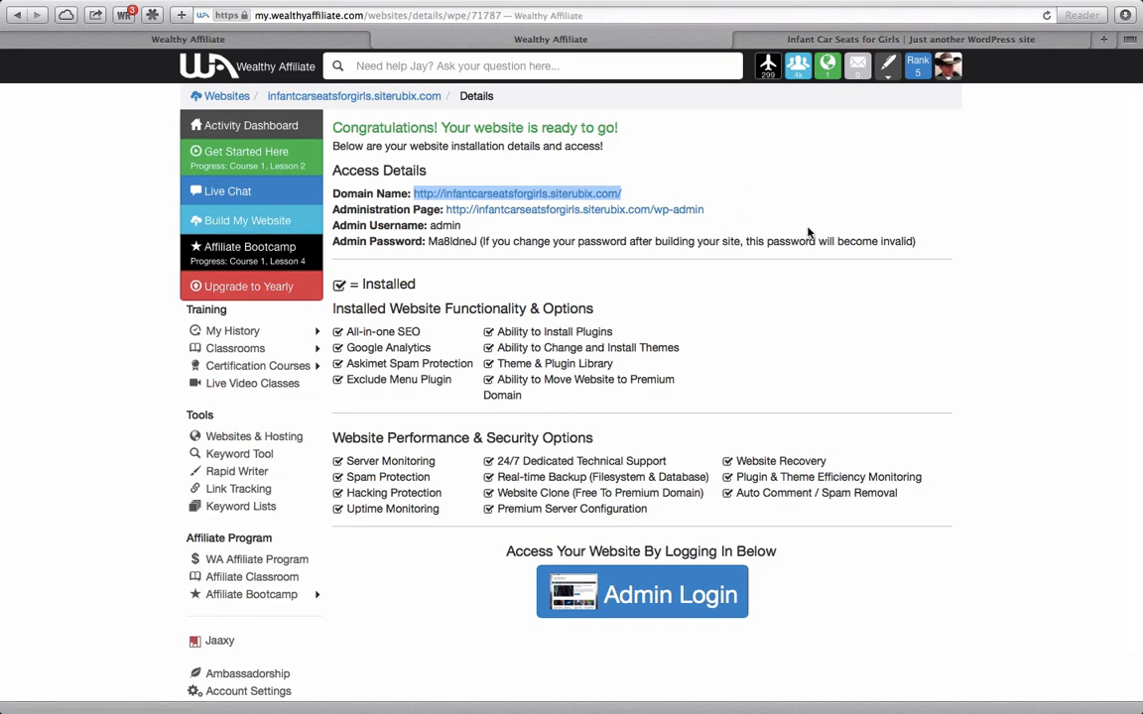
{"action": "mouse_move", "coordinate": [816, 230]}
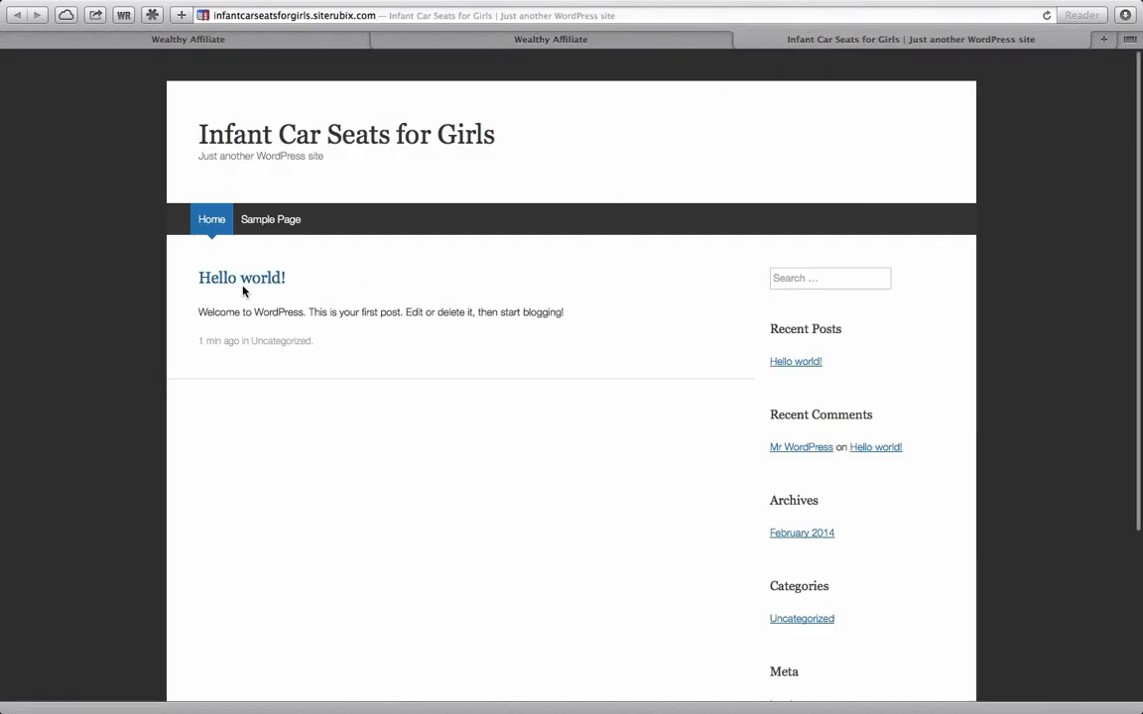
{"action": "mouse_move", "coordinate": [591, 330]}
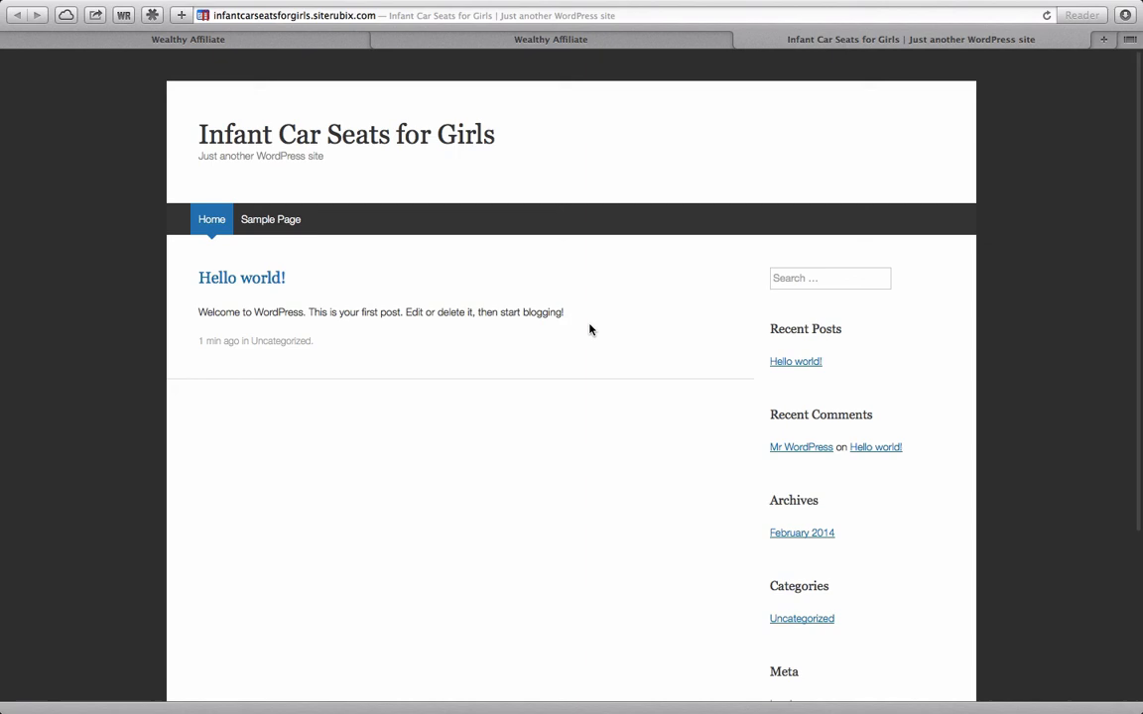
{"action": "mouse_move", "coordinate": [592, 338]}
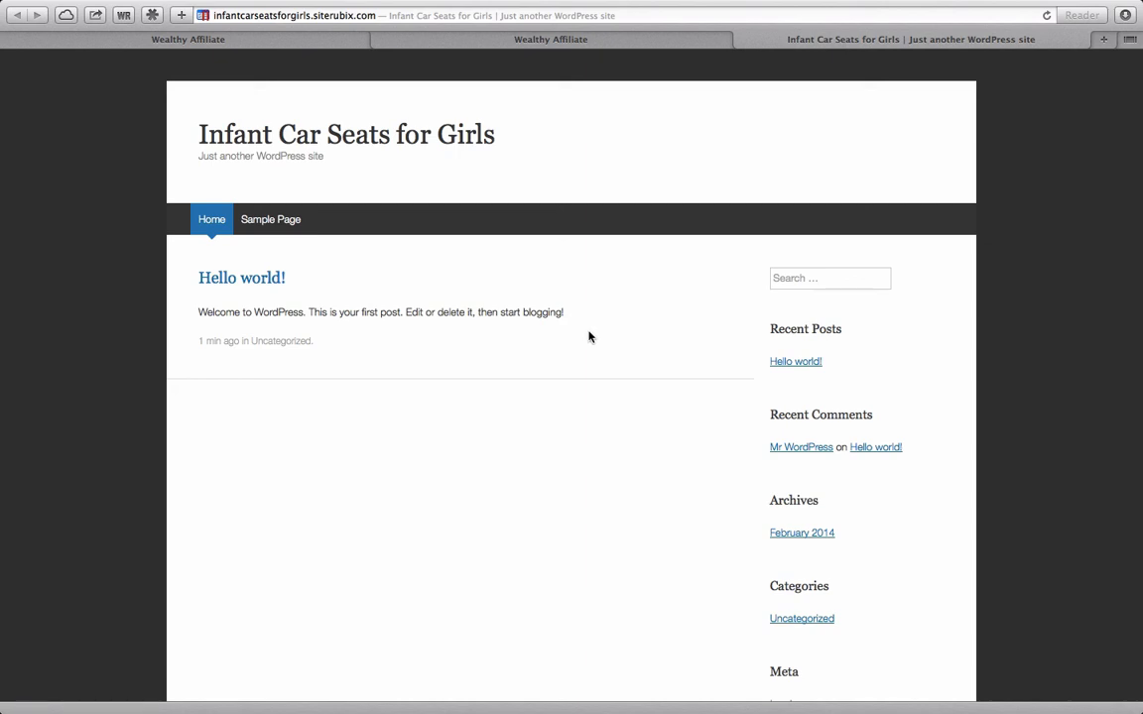